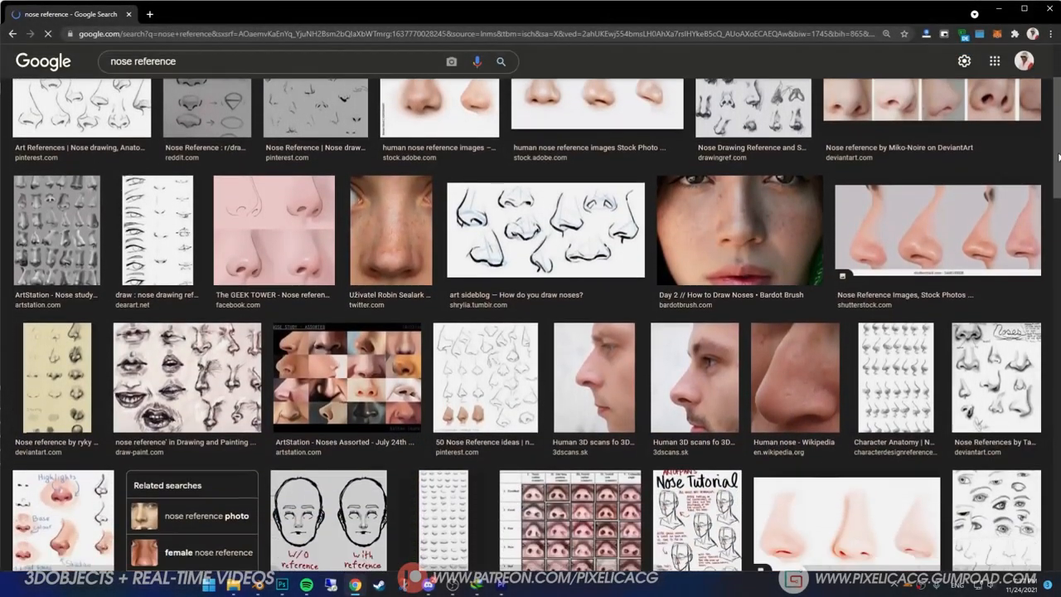
Step: Drag out the nose's side profile with the Grab brush against the profile reference photos
{"action": "scroll", "scroll_direction": "down", "scroll_amount": 3}
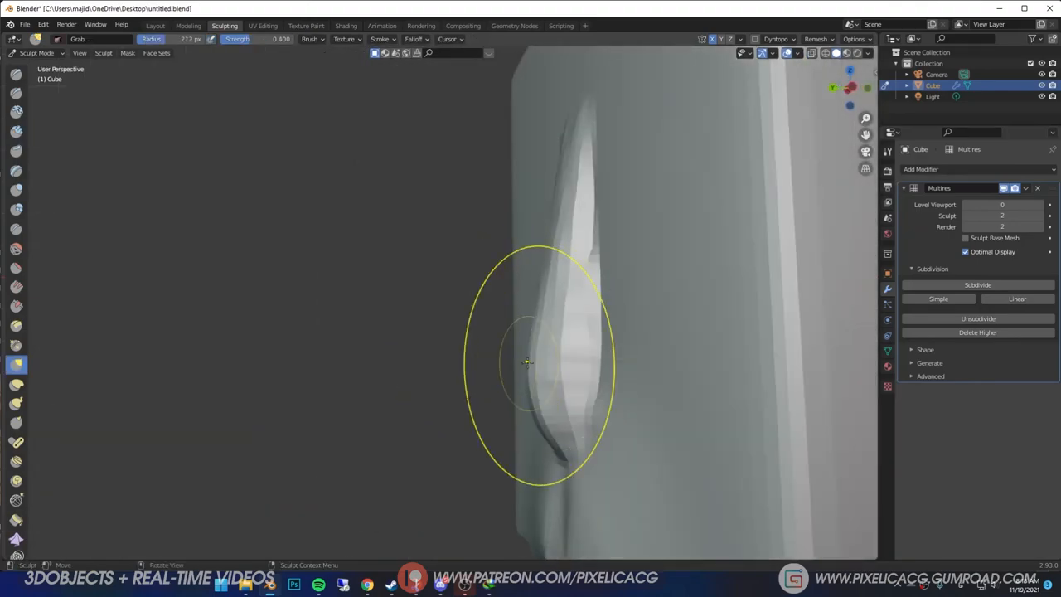
{"action": "key", "text": "g"}
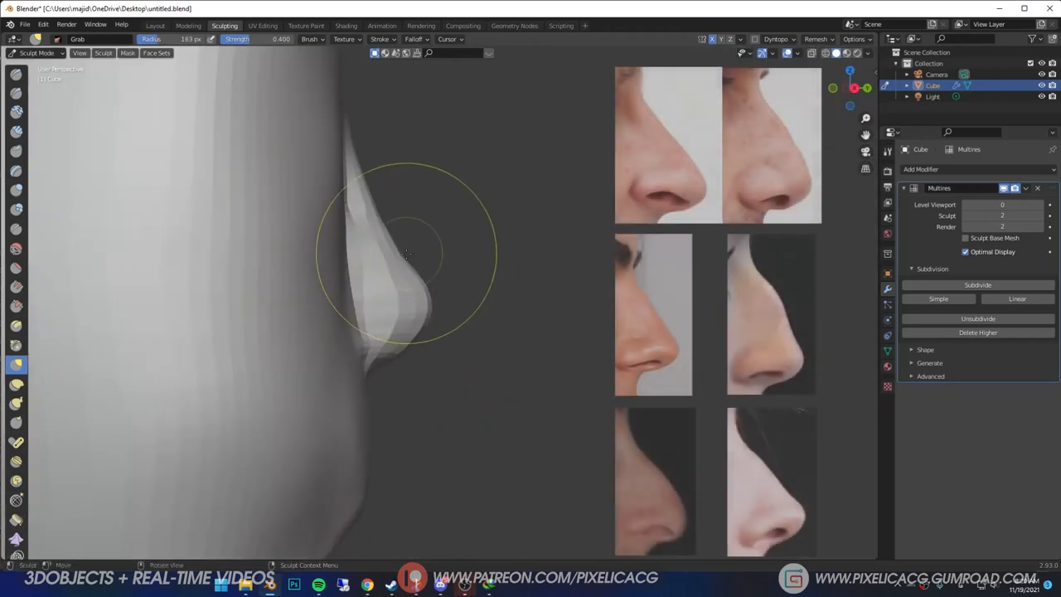
{"action": "key", "text": "f"}
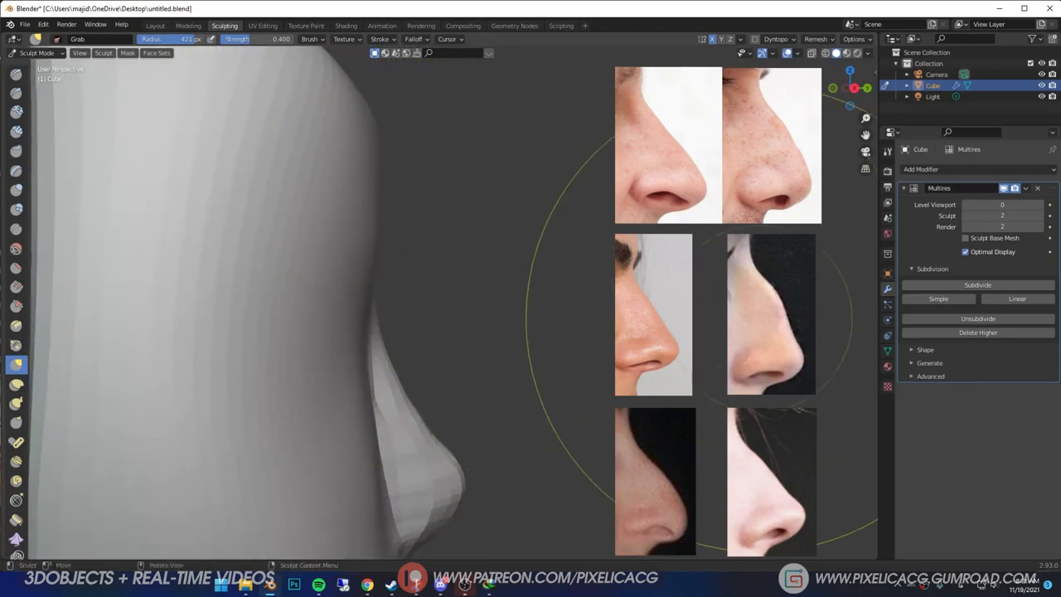
{"action": "left_click", "coordinate": [978, 285]}
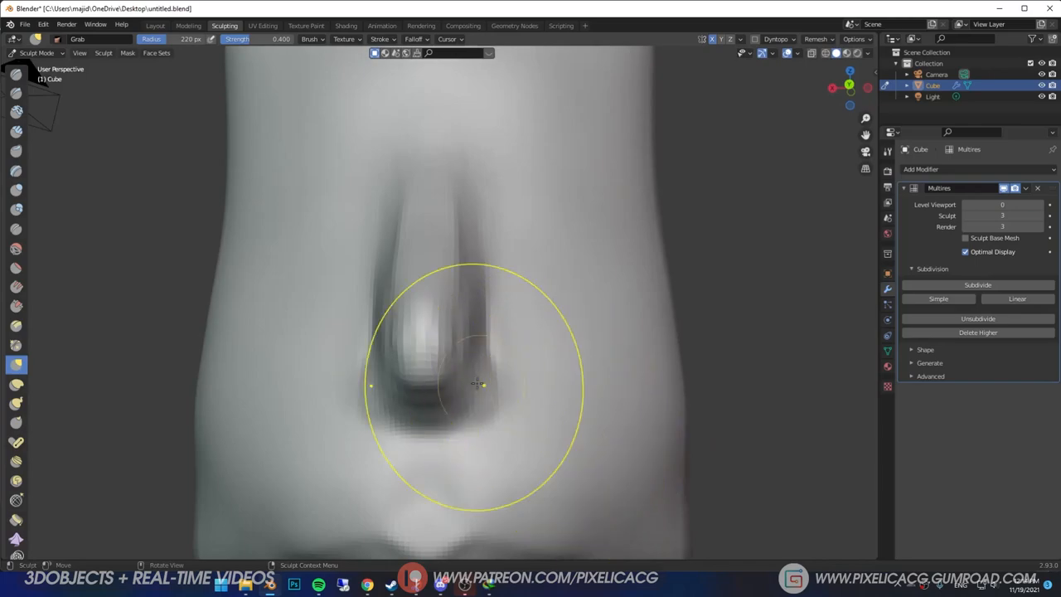
Step: Refine the nose width and rounded tip from the front view
{"action": "left_click", "coordinate": [977, 285]}
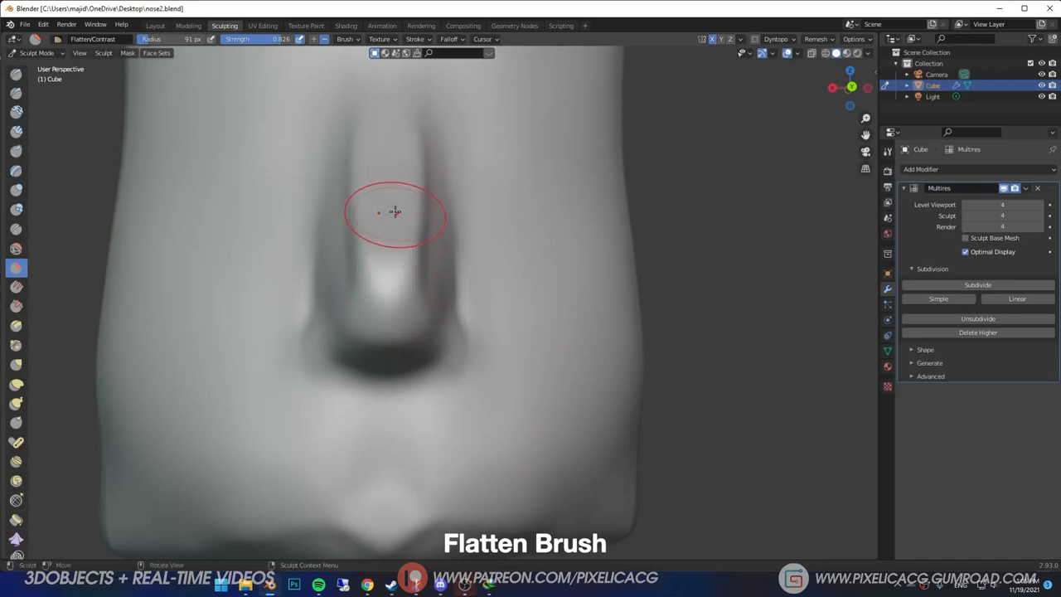
Step: Flatten the top of the nose bridge and smooth the nostril wing rim
{"action": "left_click_drag", "start_coordinate": [415, 212], "coordinate": [431, 215]}
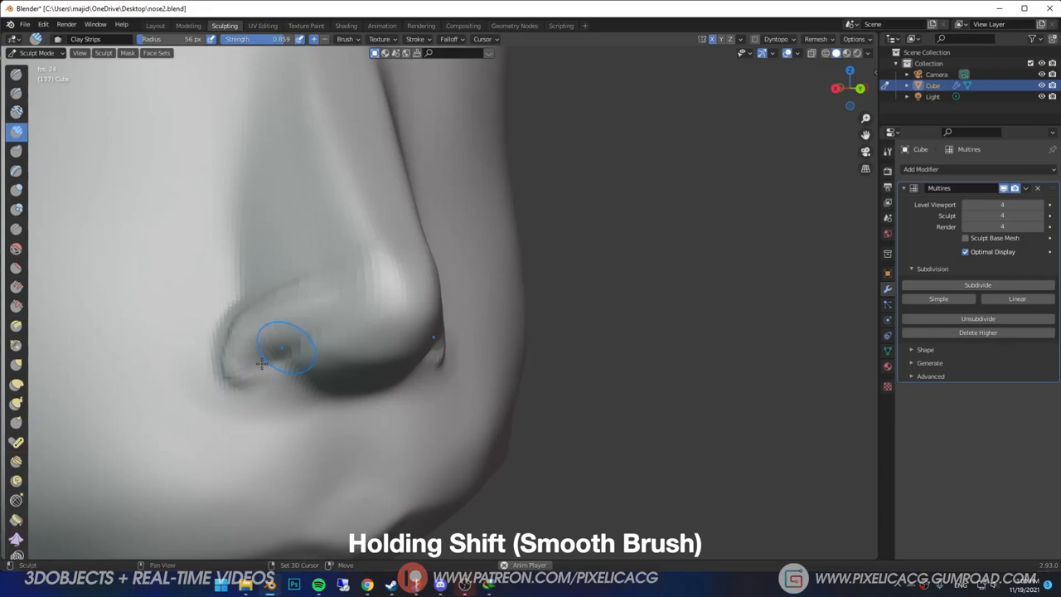
{"action": "left_click", "coordinate": [978, 285]}
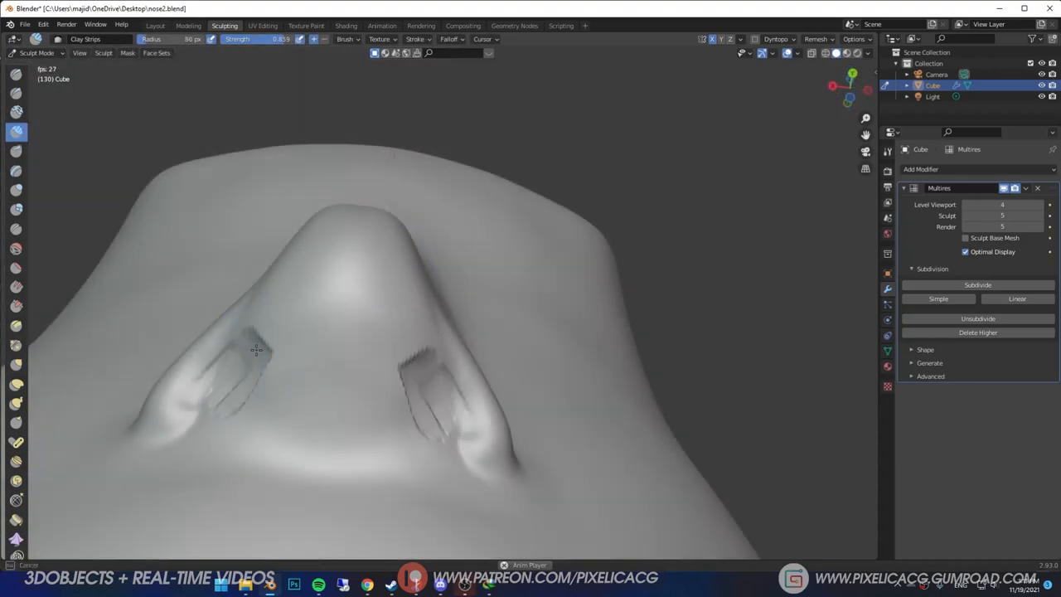
Step: Deepen the nostril openings underneath and pull the nostril wing into shape
{"action": "left_click_drag", "start_coordinate": [257, 348], "coordinate": [223, 378]}
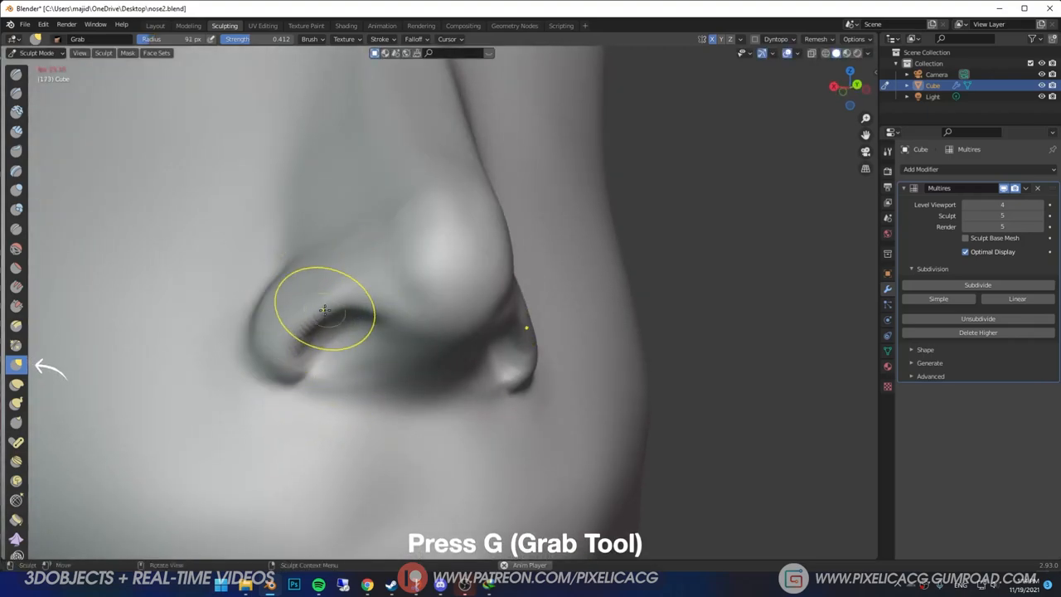
{"action": "left_click_drag", "start_coordinate": [331, 312], "coordinate": [295, 311]}
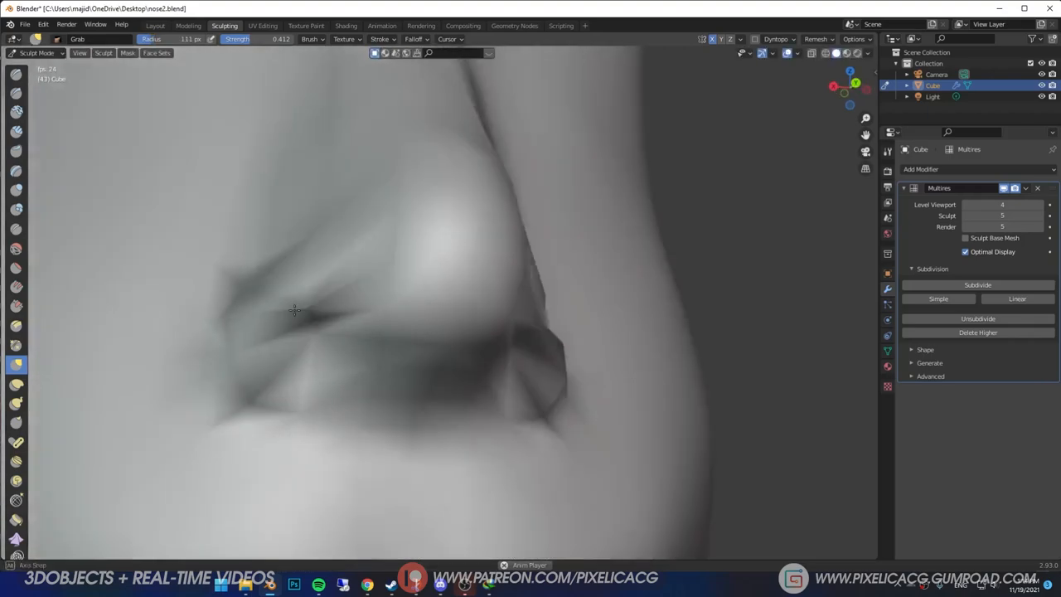
{"action": "key", "text": "shift+c"}
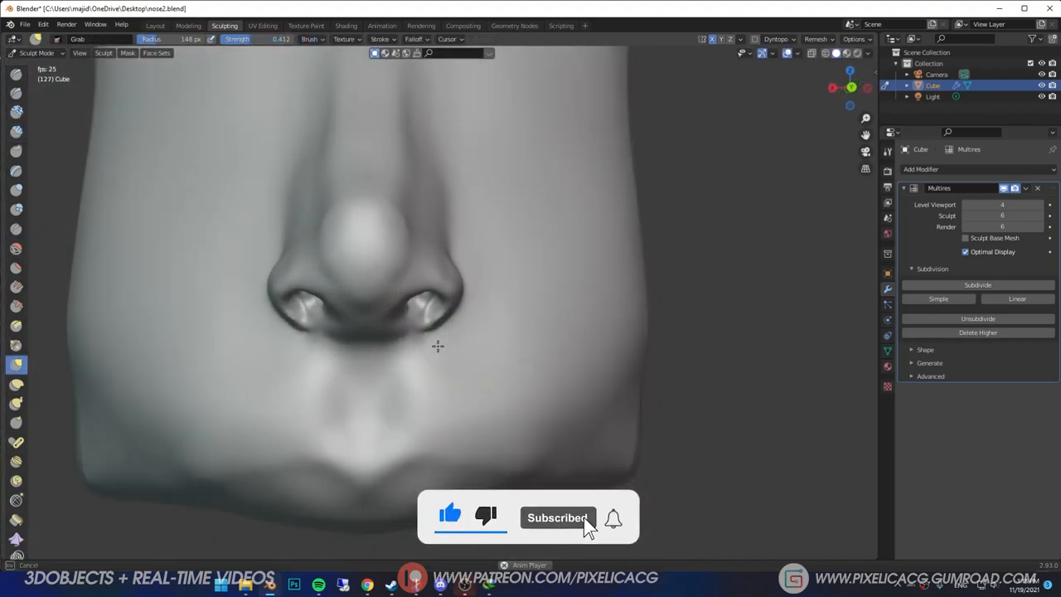
{"action": "mouse_move", "coordinate": [487, 280]}
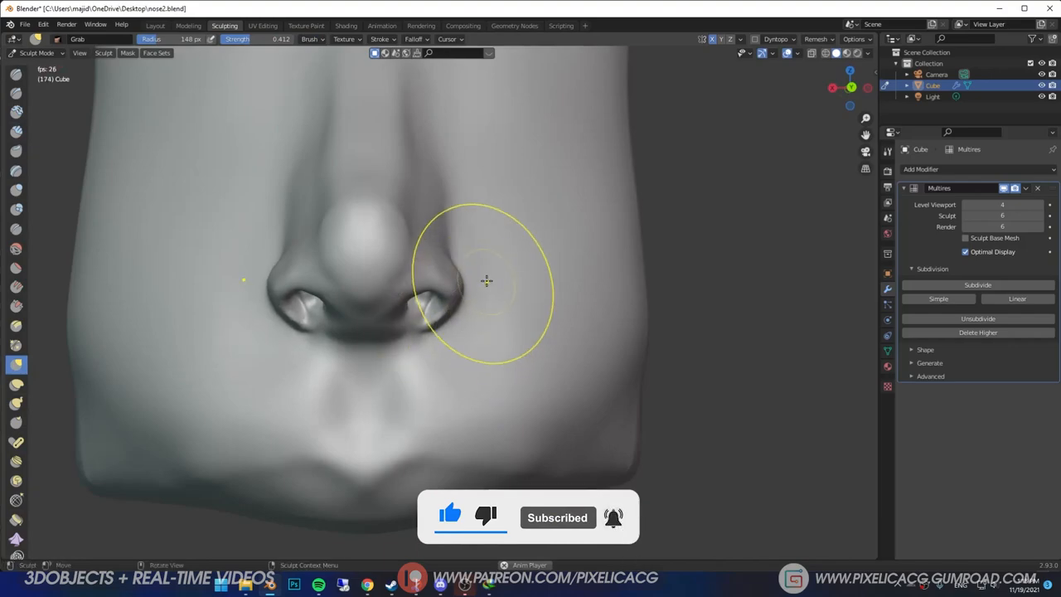
Step: Draw red annotation strokes outlining the bridge plane and nostril wing shape
{"action": "left_click", "coordinate": [156, 24]}
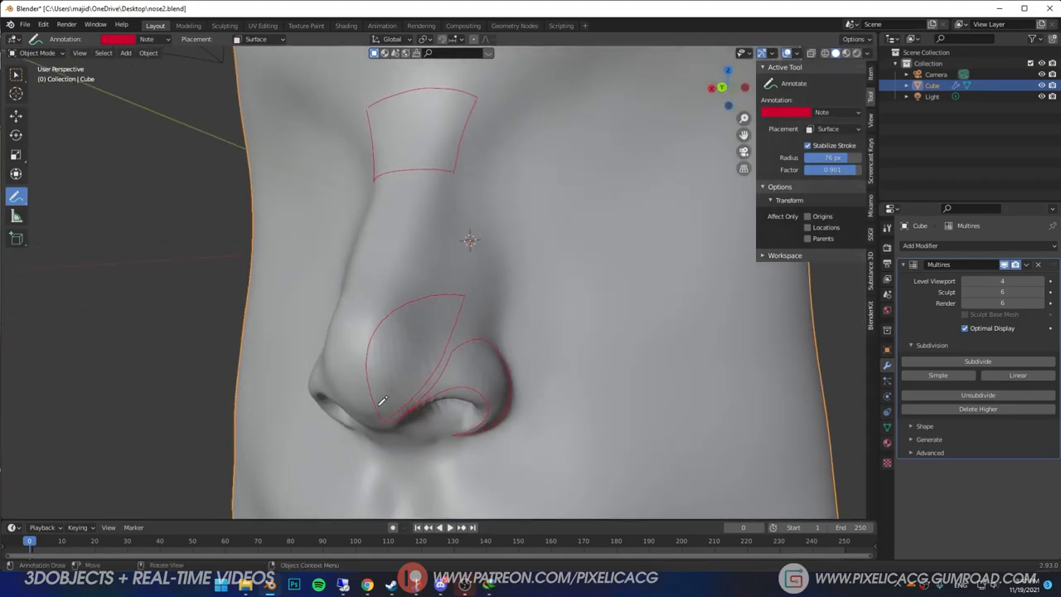
{"action": "left_click", "coordinate": [226, 25]}
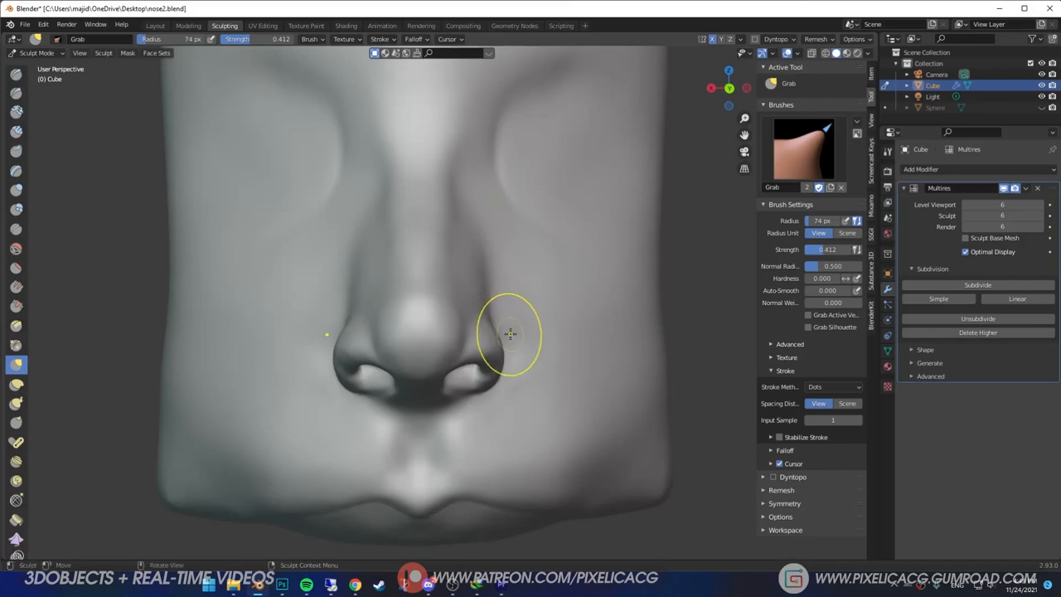
Step: Reshape the right nostril wing from the front, then both nostrils from the side view
{"action": "left_click_drag", "start_coordinate": [511, 335], "coordinate": [517, 290]}
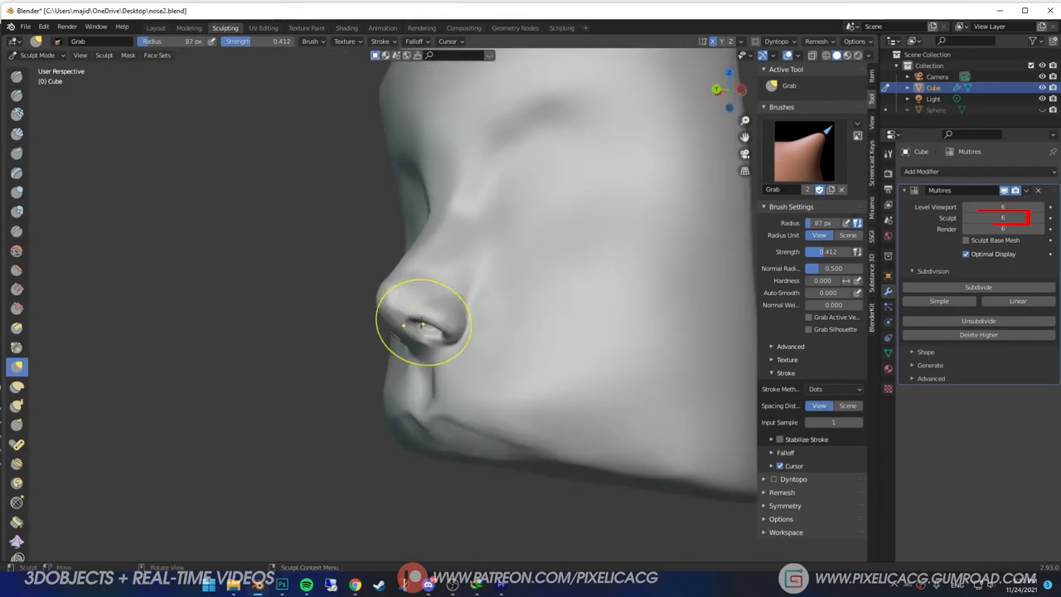
{"action": "left_click_drag", "start_coordinate": [423, 323], "coordinate": [447, 329]}
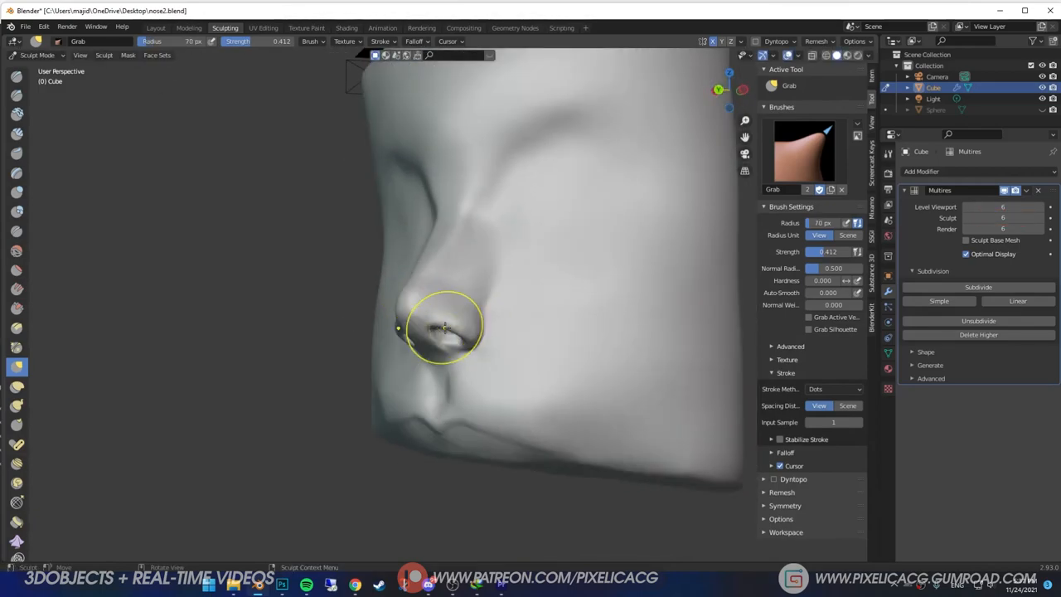
{"action": "left_click_drag", "start_coordinate": [444, 325], "coordinate": [466, 323]}
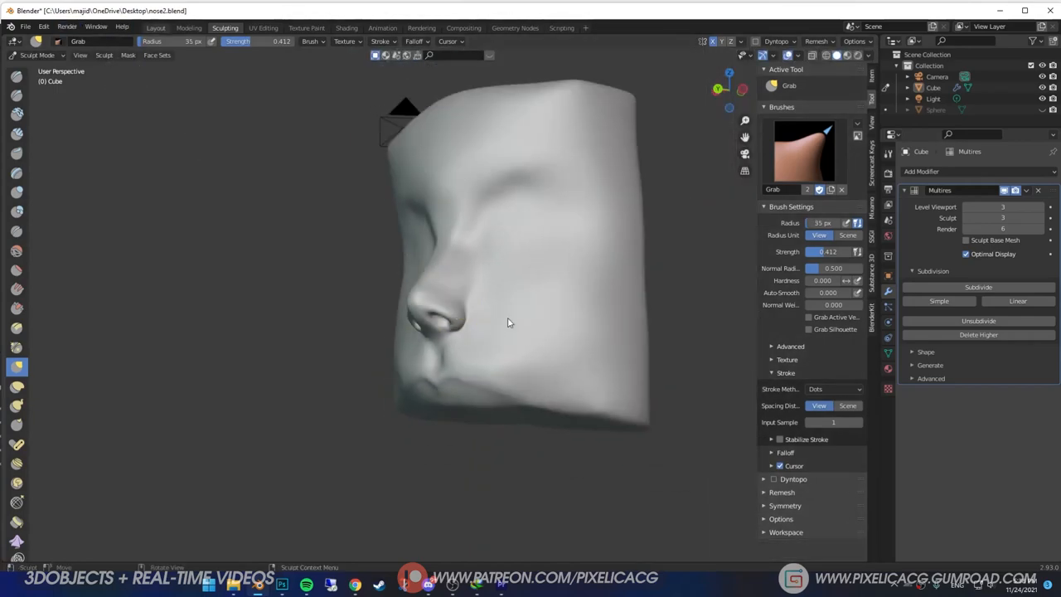
{"action": "left_click", "coordinate": [155, 26]}
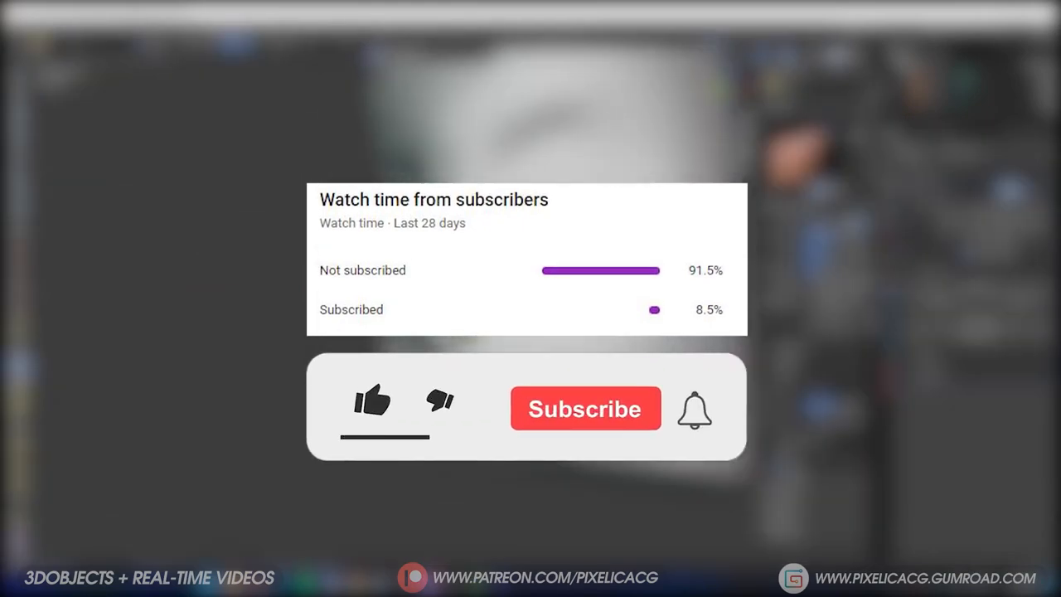
{"action": "left_click", "coordinate": [371, 403]}
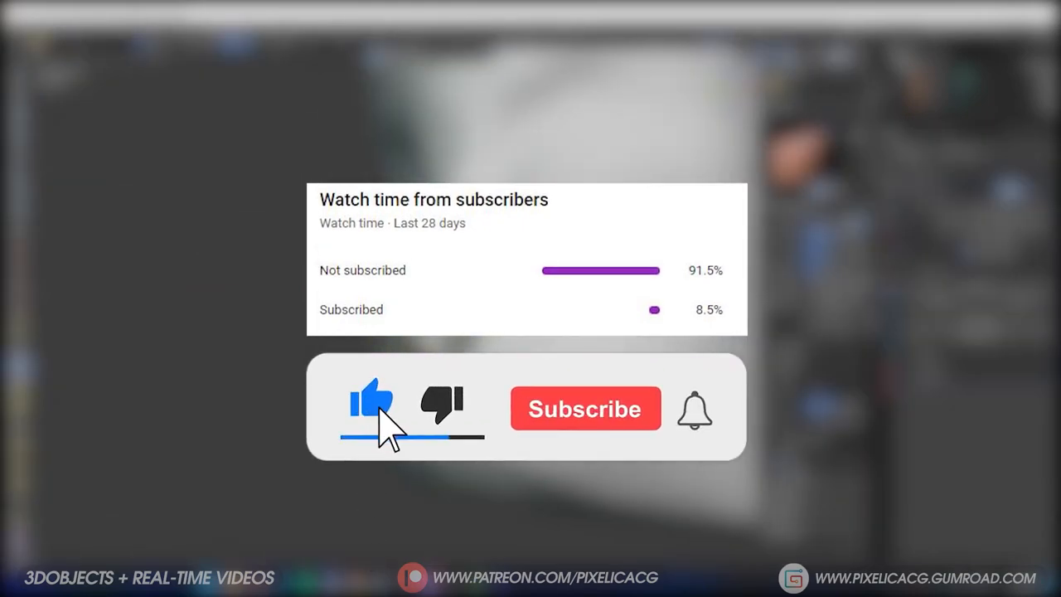
{"action": "left_click", "coordinate": [584, 407]}
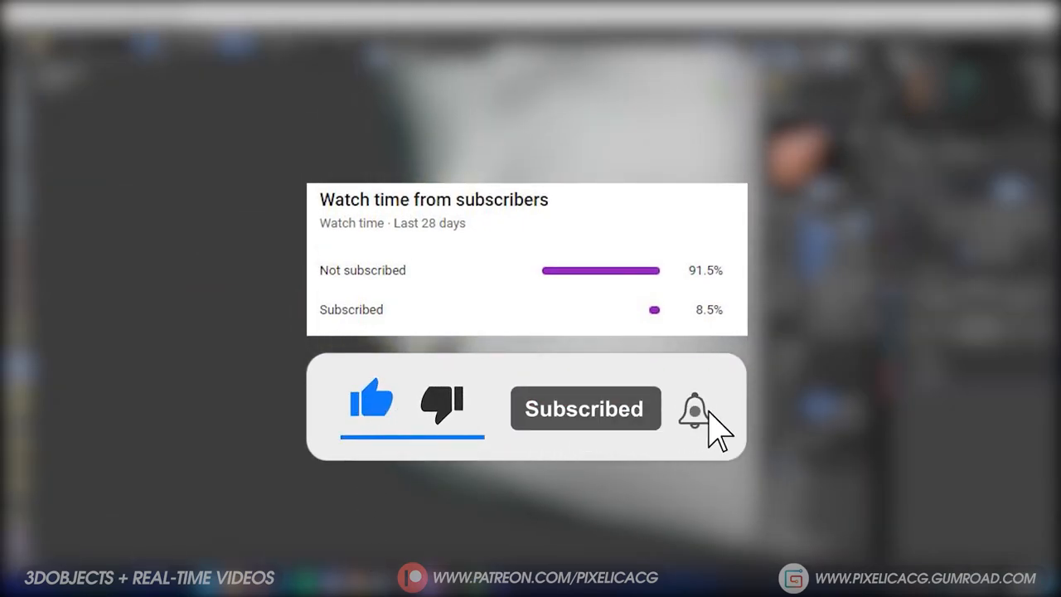